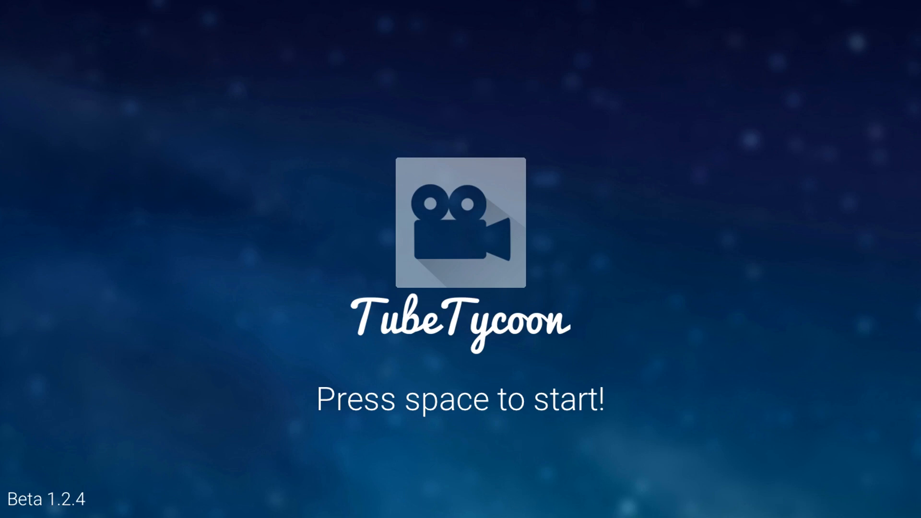
Start from the title screen and load the saved channel with Cut the String episodes through #9.
{"action": "key", "text": "space"}
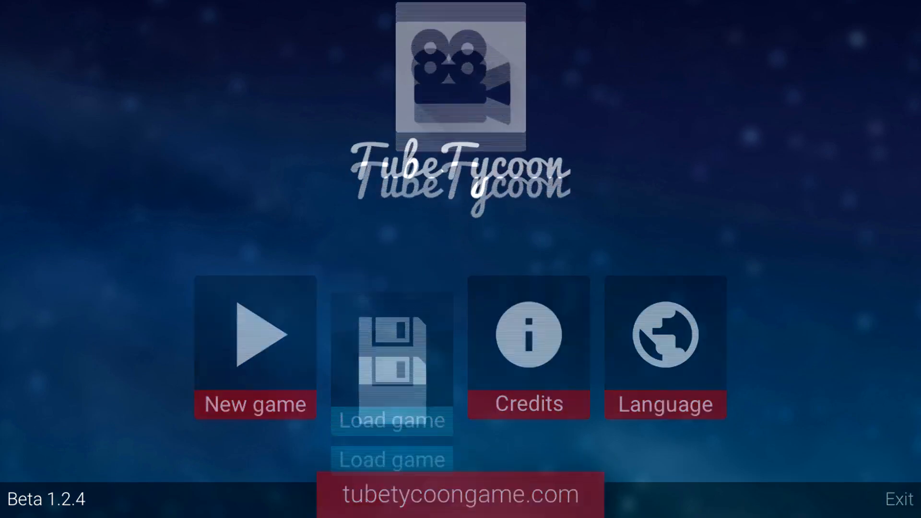
{"action": "left_click", "coordinate": [391, 420]}
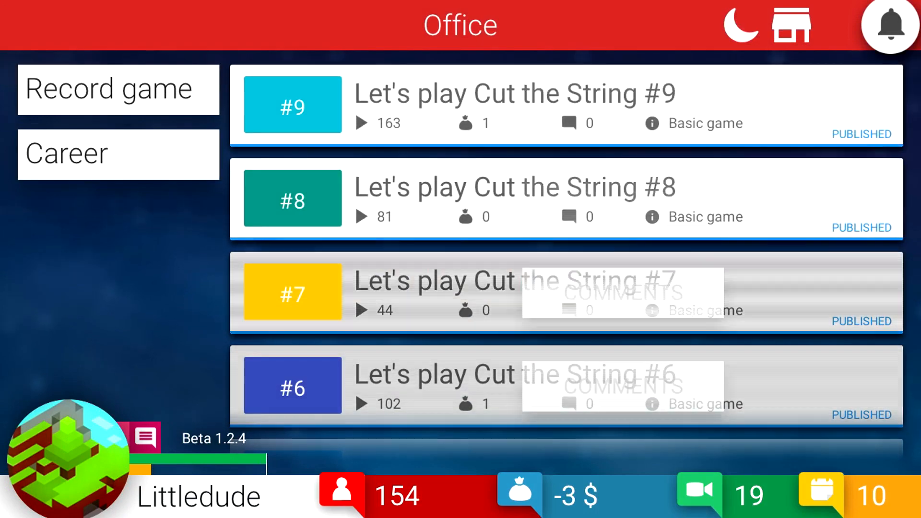
Glance at the Career skills, then read the best comments on Cut the String #10.
{"action": "left_click", "coordinate": [117, 88]}
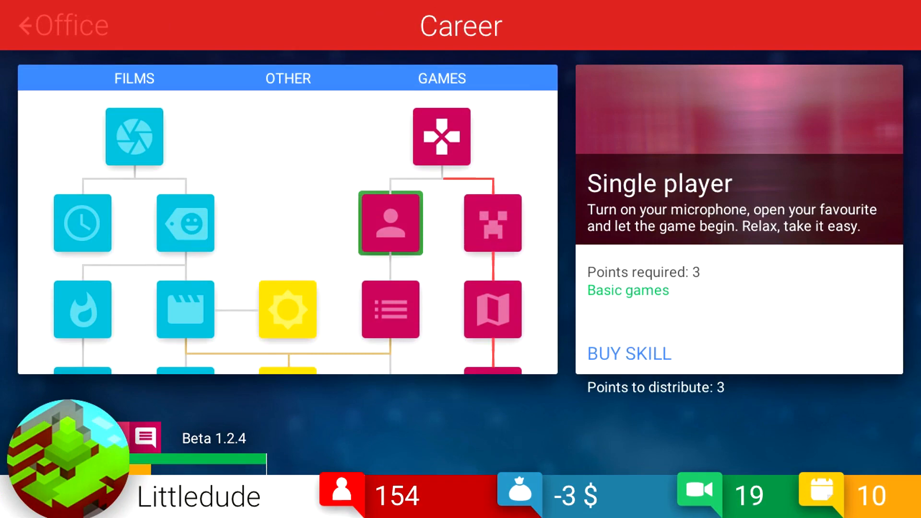
{"action": "left_click", "coordinate": [627, 353]}
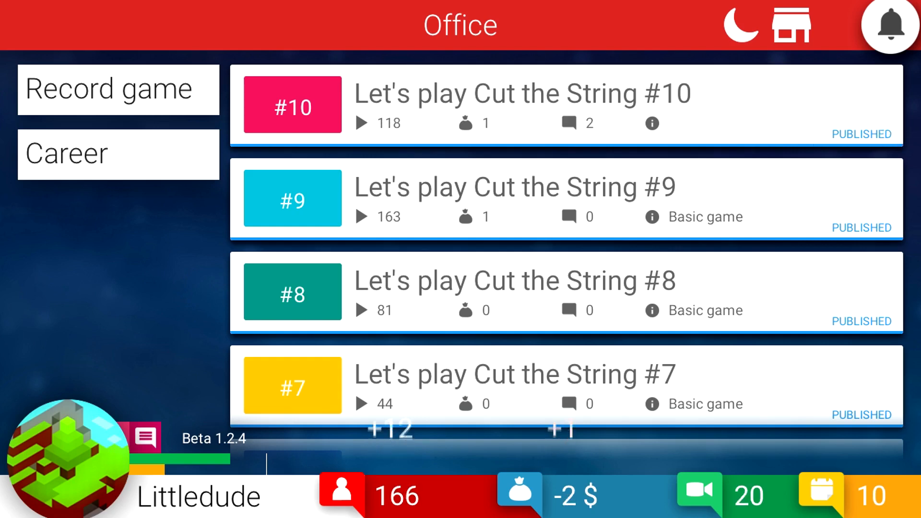
{"action": "left_click", "coordinate": [568, 123]}
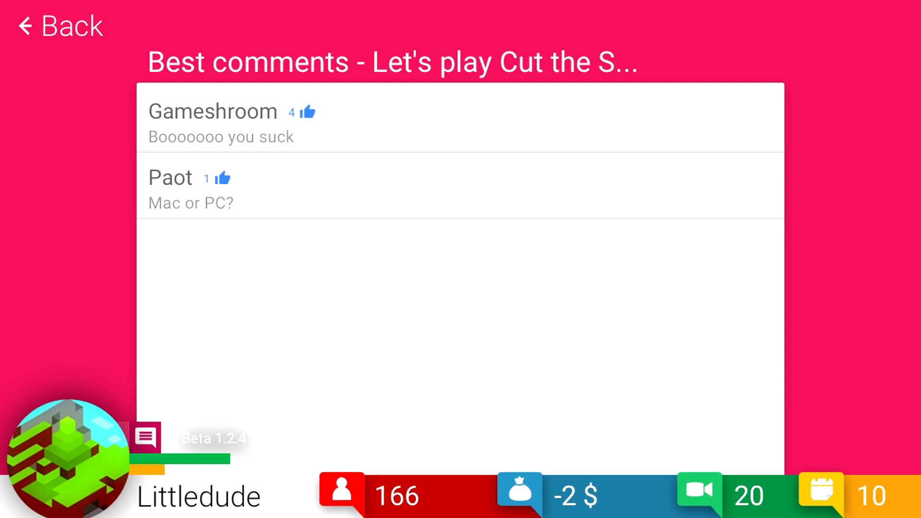
Return from comments and pick TubeTycoon from the Single player games to record.
{"action": "left_click", "coordinate": [59, 26]}
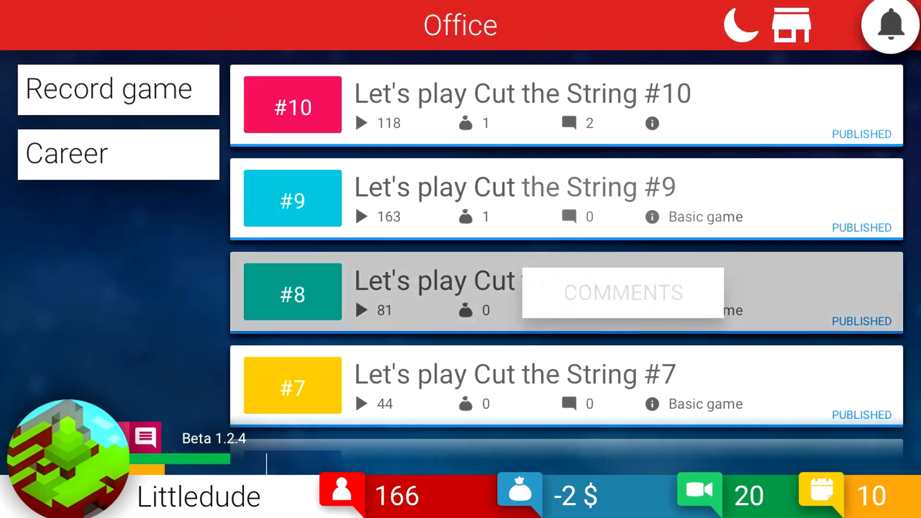
{"action": "left_click", "coordinate": [117, 89]}
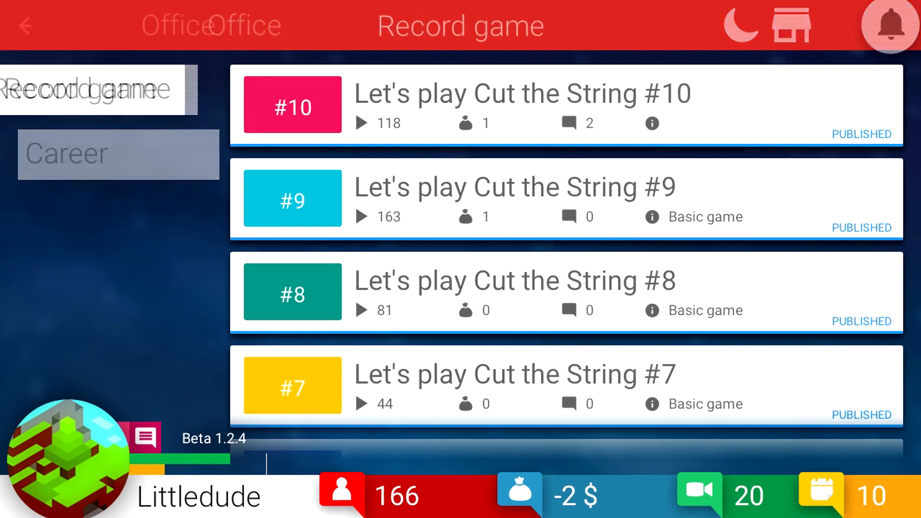
{"action": "left_click", "coordinate": [117, 89]}
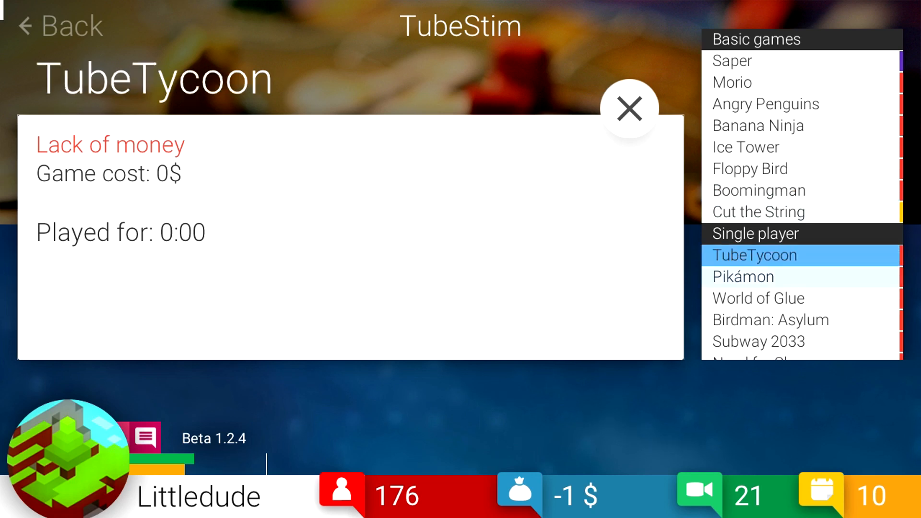
Check Pikámon's cost, close the game choice, and record Cut the String #11 and #12.
{"action": "left_click", "coordinate": [742, 276]}
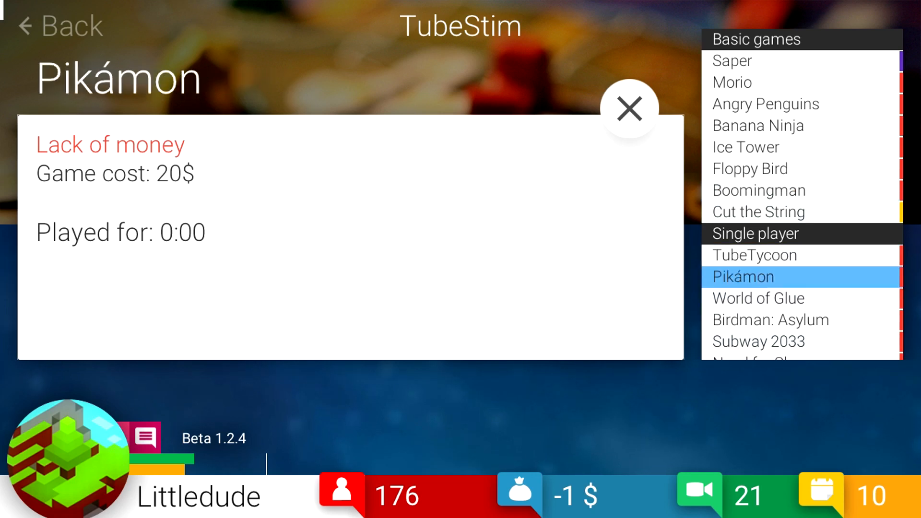
{"action": "left_click", "coordinate": [628, 109]}
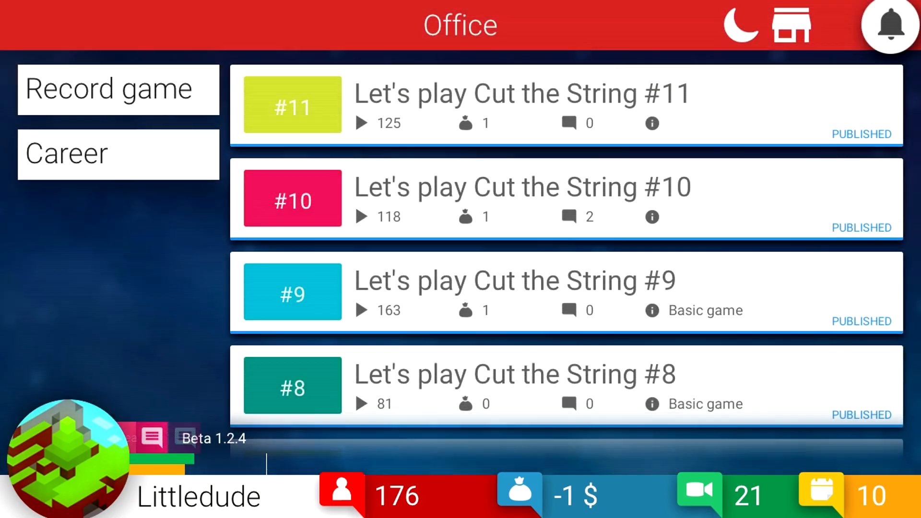
{"action": "left_click", "coordinate": [118, 88]}
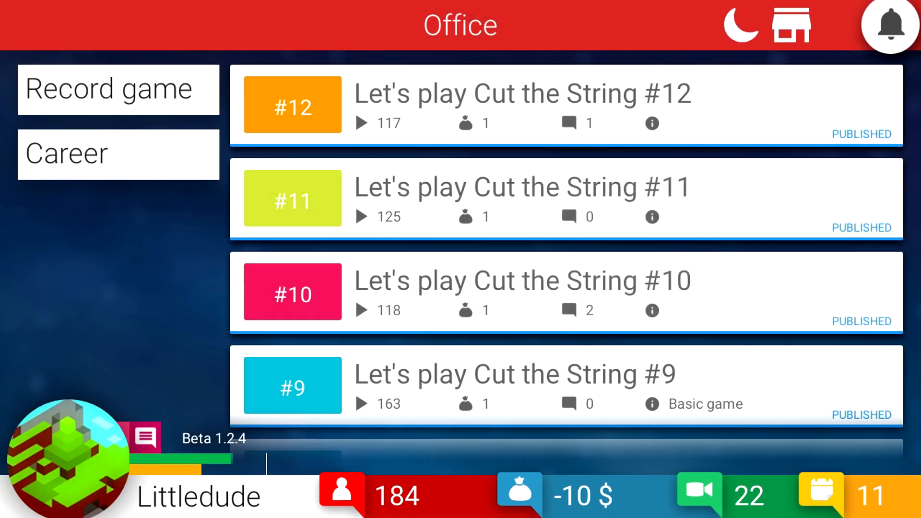
Record Cut the String #13 and #14, then inspect the Basic vlogs career skill.
{"action": "left_click", "coordinate": [117, 89]}
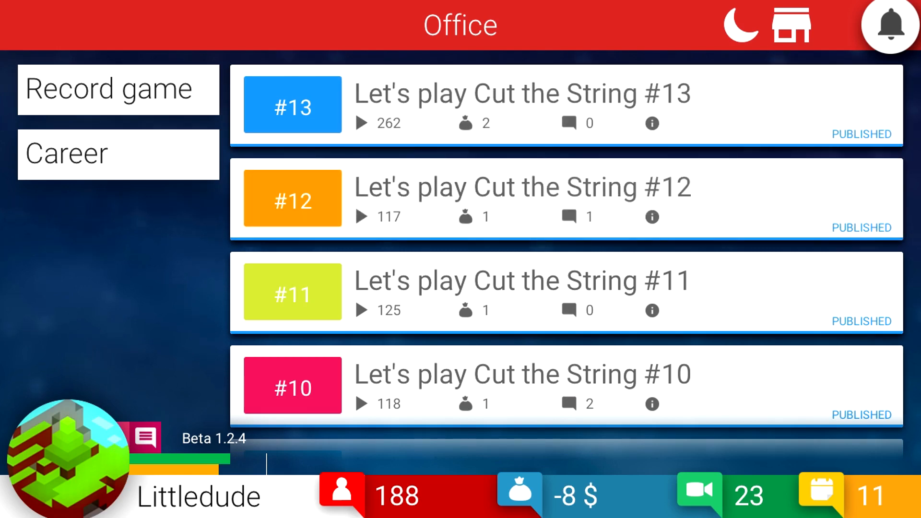
{"action": "left_click", "coordinate": [118, 89]}
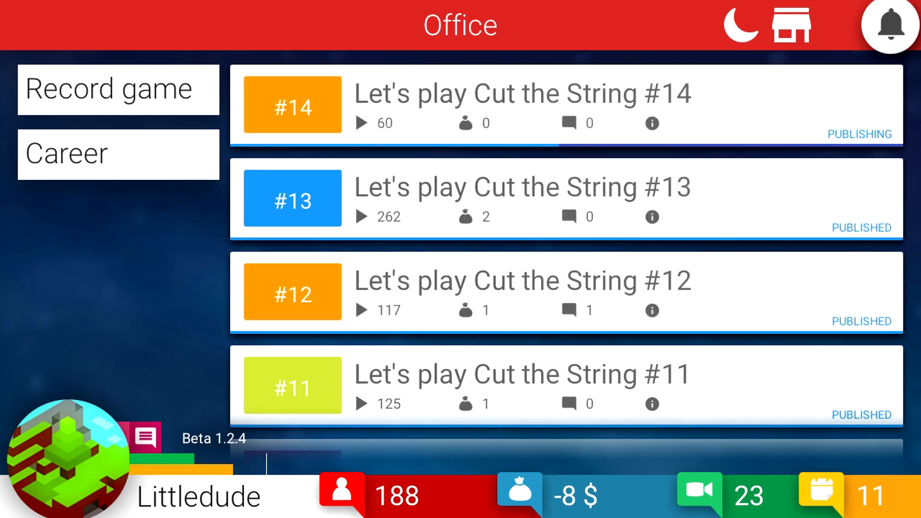
{"action": "left_click", "coordinate": [117, 89]}
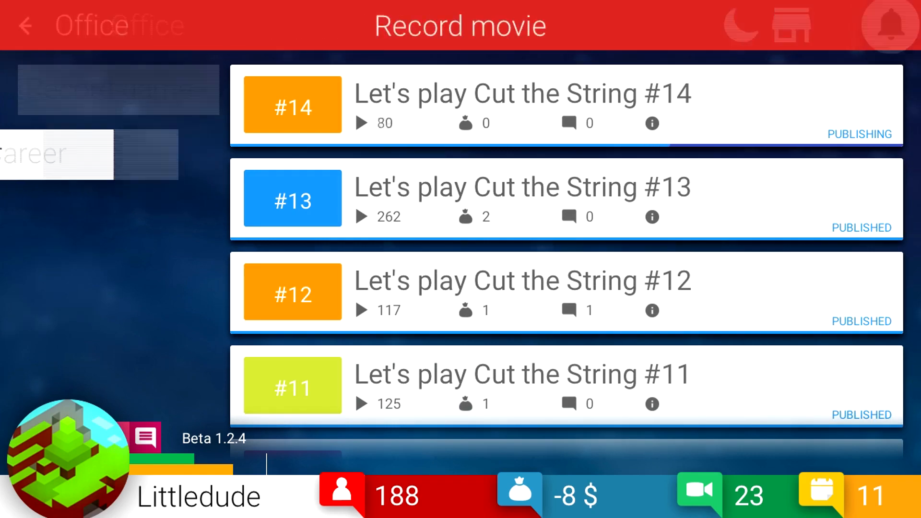
{"action": "left_click", "coordinate": [26, 25]}
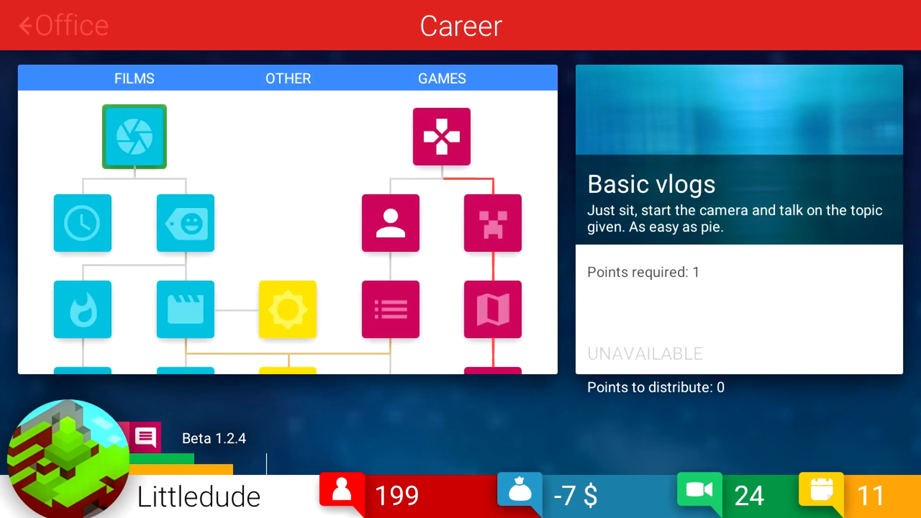
Review the 2nd&3rd recording slots, Minecraft Single player and Daily vlogs skills, then return to office.
{"action": "left_click", "coordinate": [390, 309]}
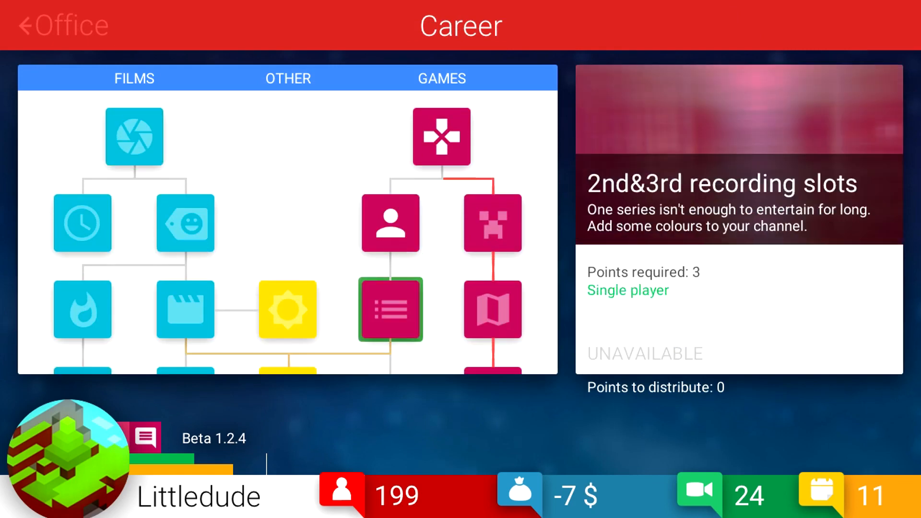
{"action": "left_click", "coordinate": [492, 222]}
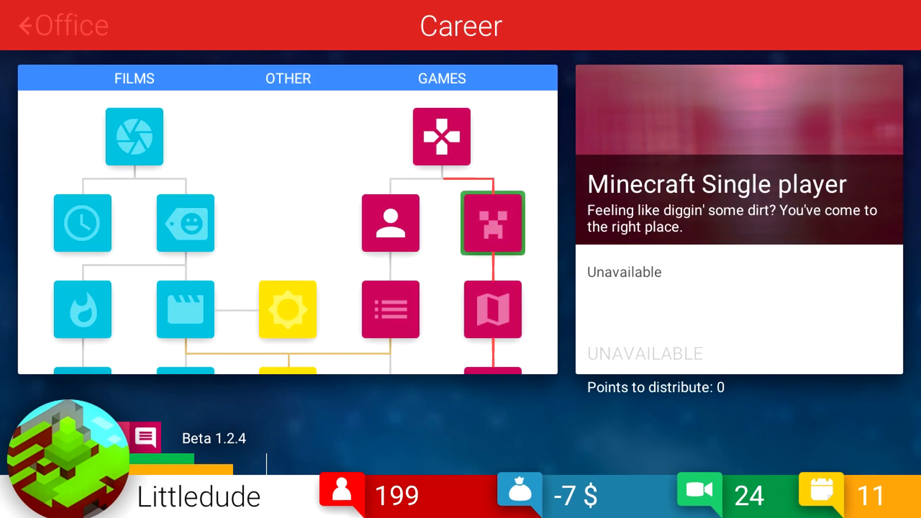
{"action": "scroll", "scroll_direction": "down", "scroll_amount": 3}
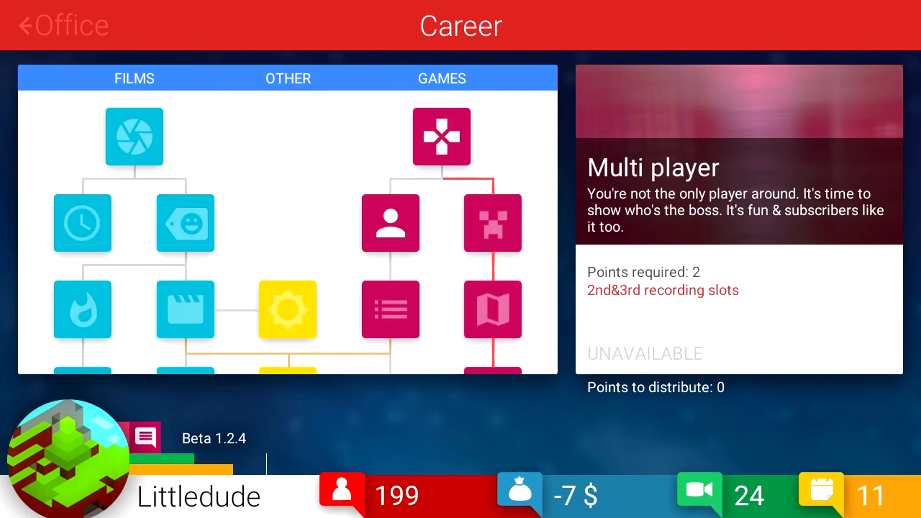
{"action": "left_click", "coordinate": [82, 222]}
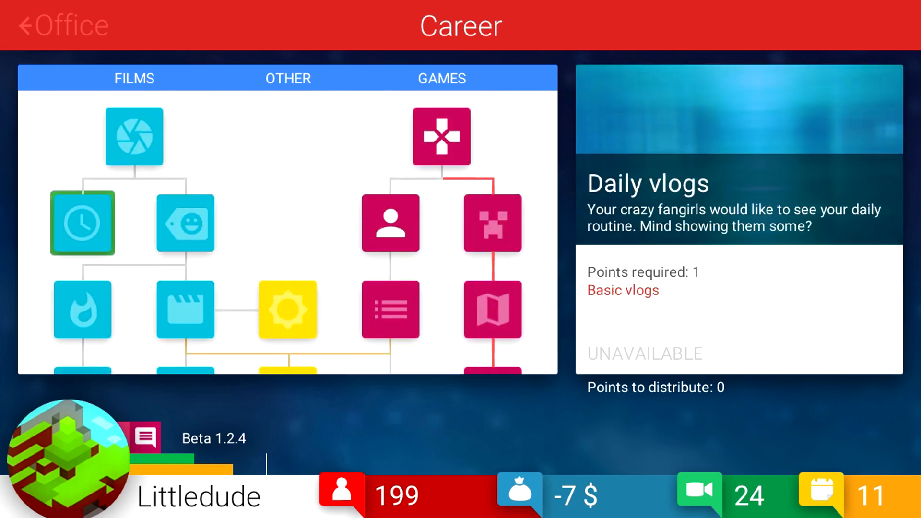
{"action": "left_click", "coordinate": [133, 136]}
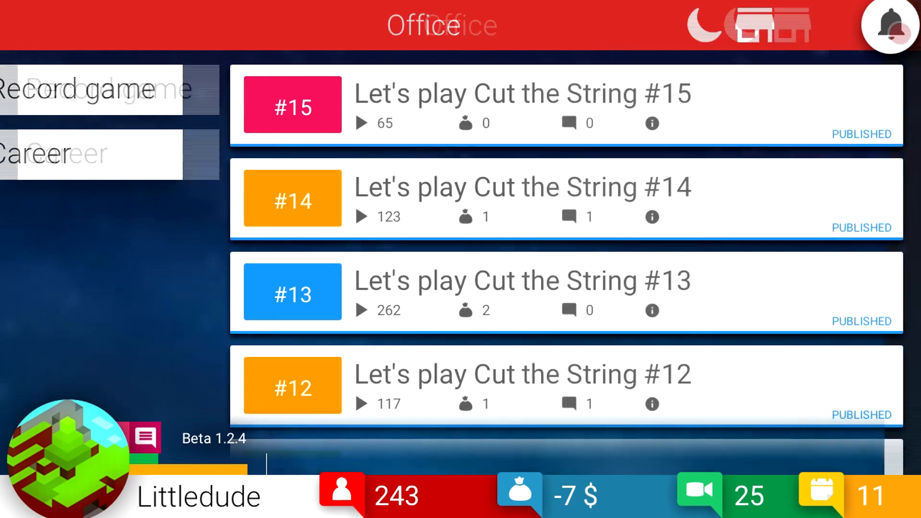
View and close notifications, sleep into day 12, and record Saper #11.
{"action": "left_click", "coordinate": [889, 26]}
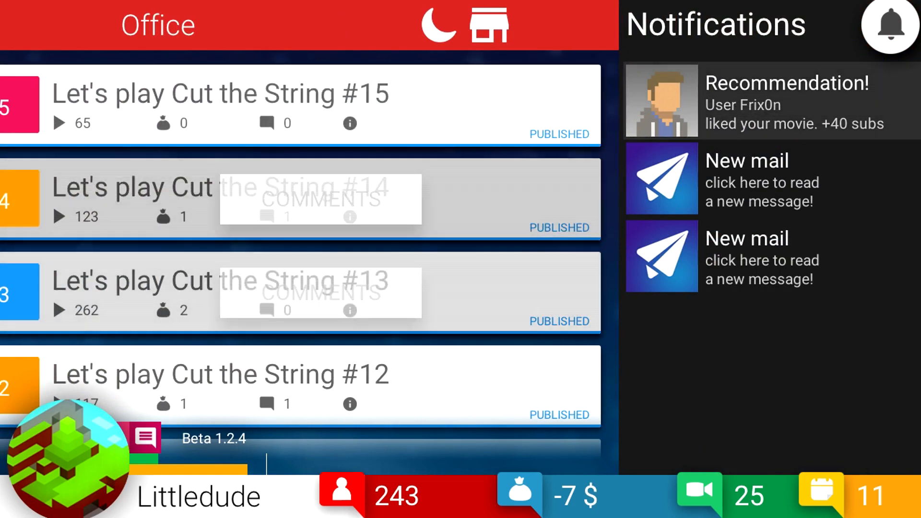
{"action": "left_click", "coordinate": [889, 26]}
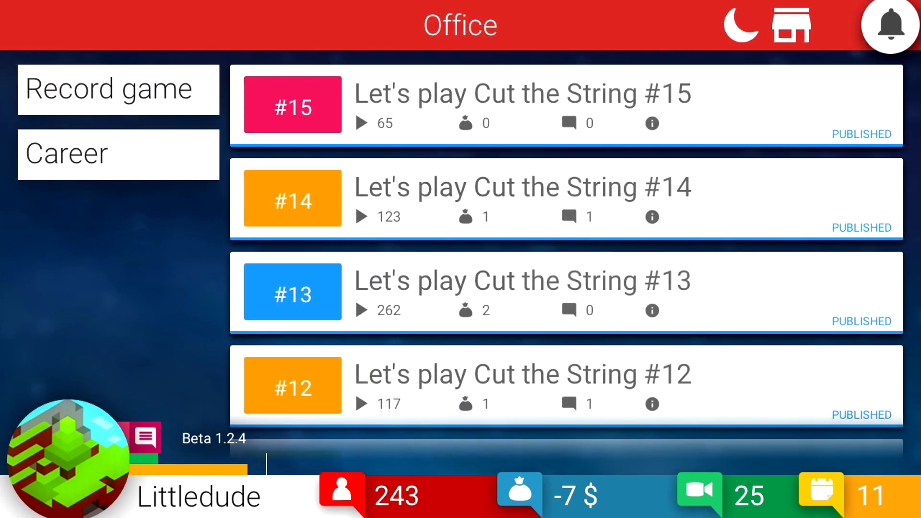
{"action": "left_click", "coordinate": [740, 25]}
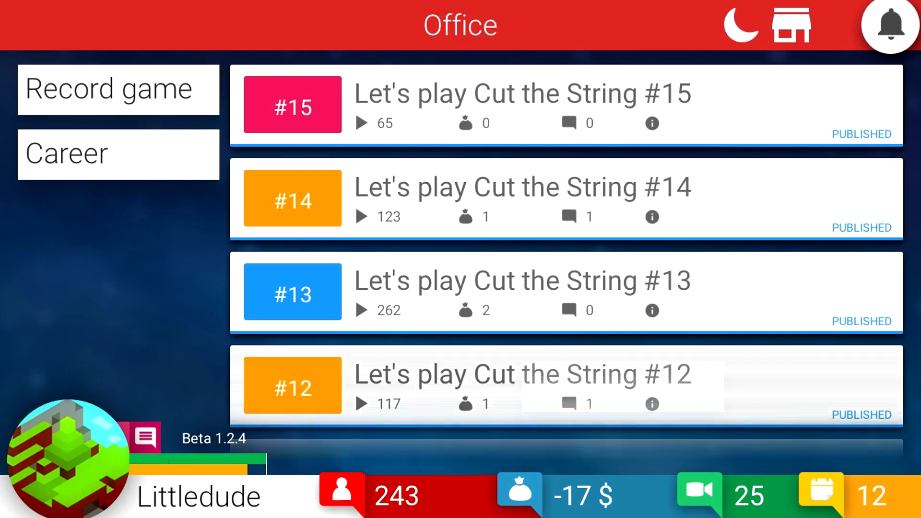
{"action": "left_click", "coordinate": [118, 89]}
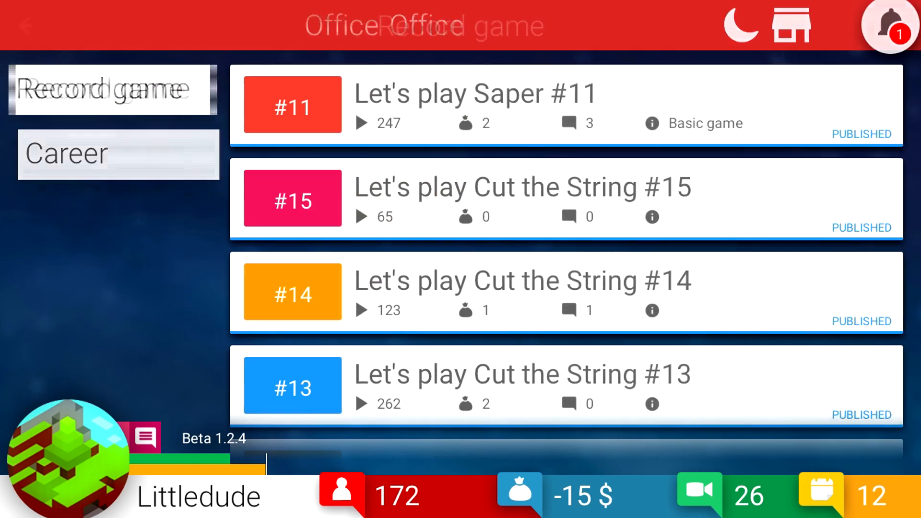
{"action": "left_click", "coordinate": [117, 89]}
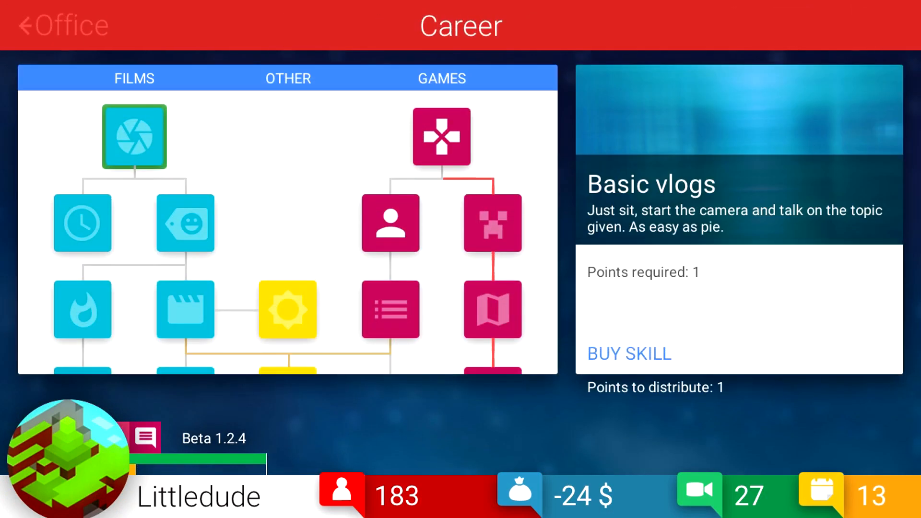
Record Saper #14, then view notifications showing the +11 recommendation and 78-subscriber hater.
{"action": "left_click", "coordinate": [390, 309]}
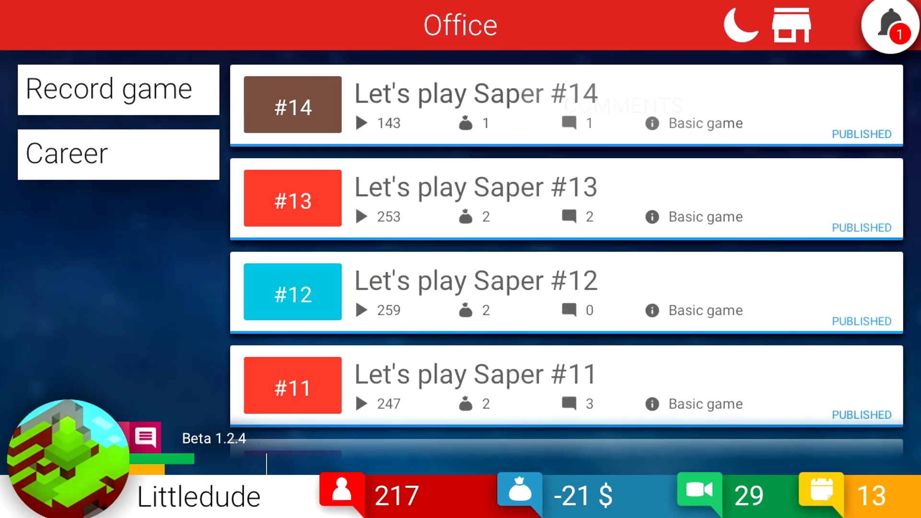
{"action": "left_click", "coordinate": [888, 25]}
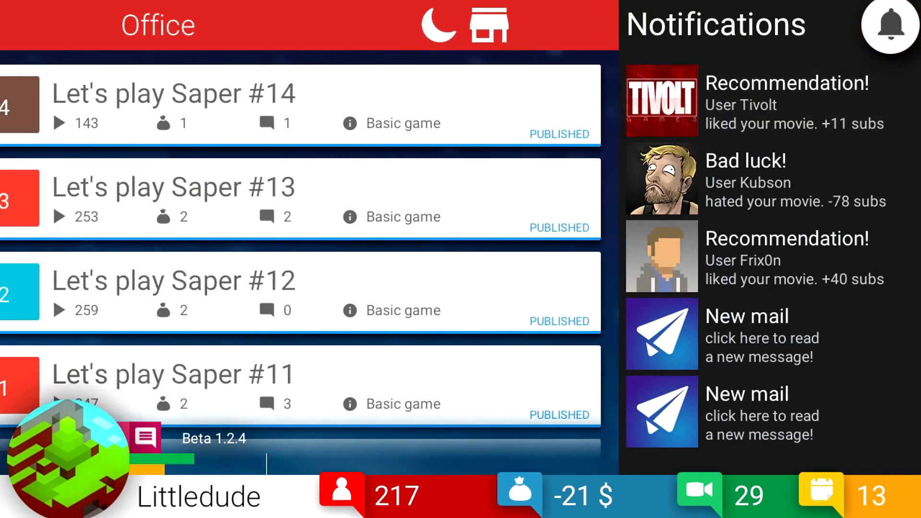
Close notifications, record Saper #15 from Slot 1, and finish day 13.
{"action": "left_click", "coordinate": [890, 26]}
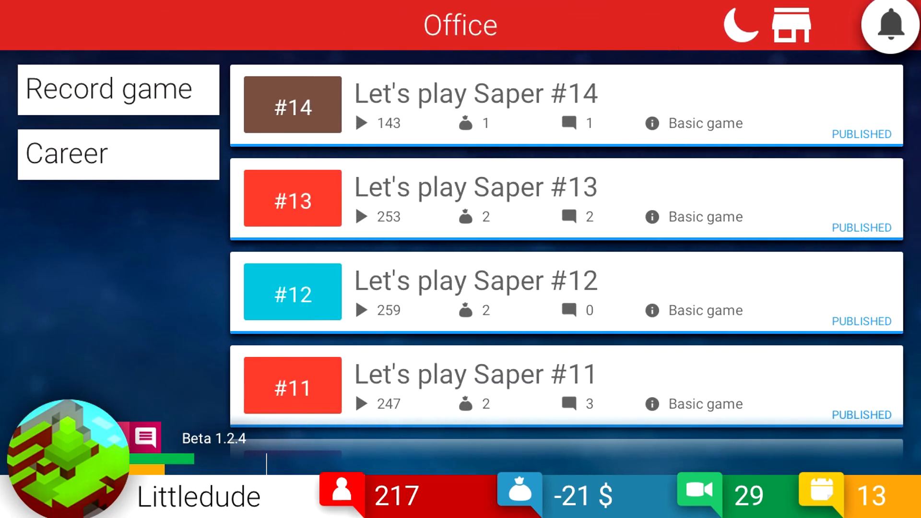
{"action": "left_click", "coordinate": [118, 89]}
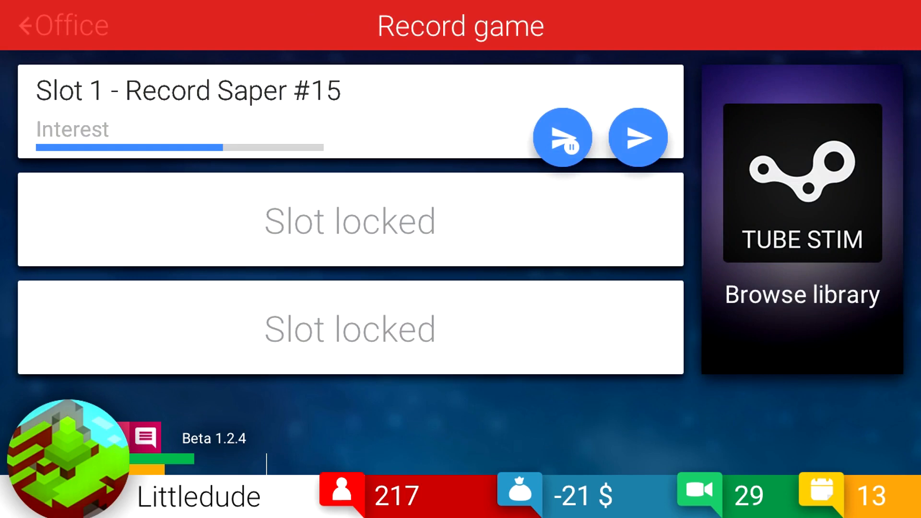
{"action": "left_click", "coordinate": [562, 138]}
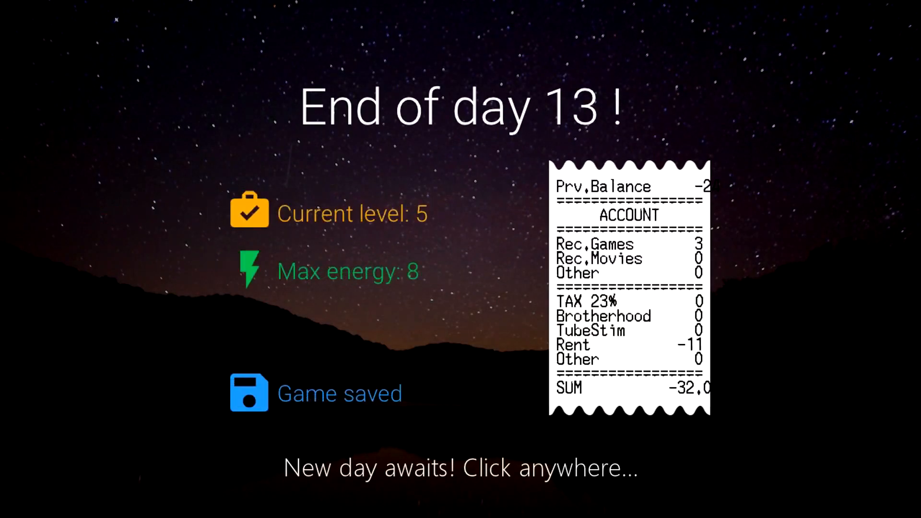
Begin day 14, view the 2nd&3rd recording slots skill, and leave the career tree.
{"action": "left_click", "coordinate": [460, 259]}
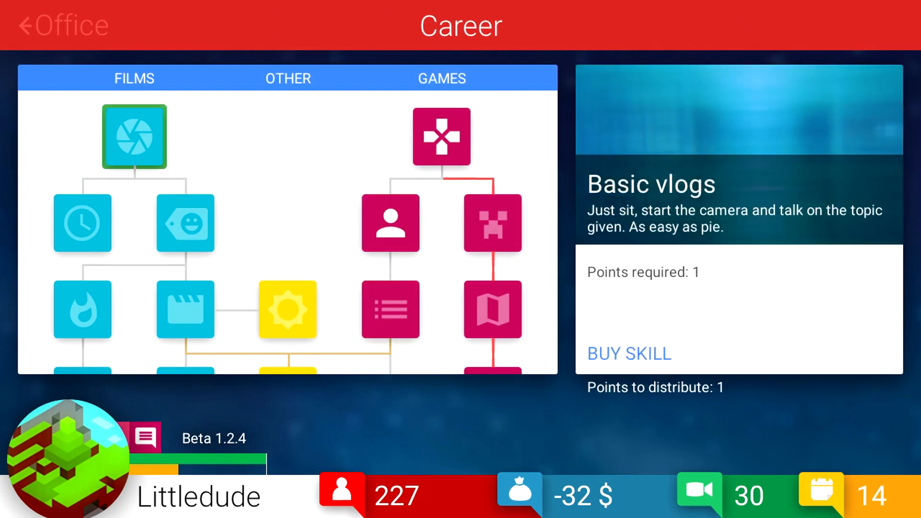
{"action": "left_click", "coordinate": [389, 309]}
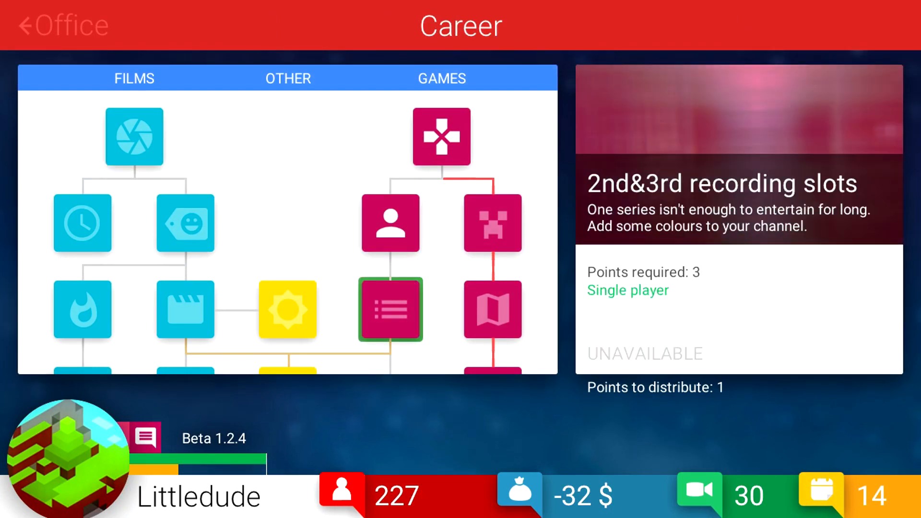
{"action": "left_click", "coordinate": [133, 136]}
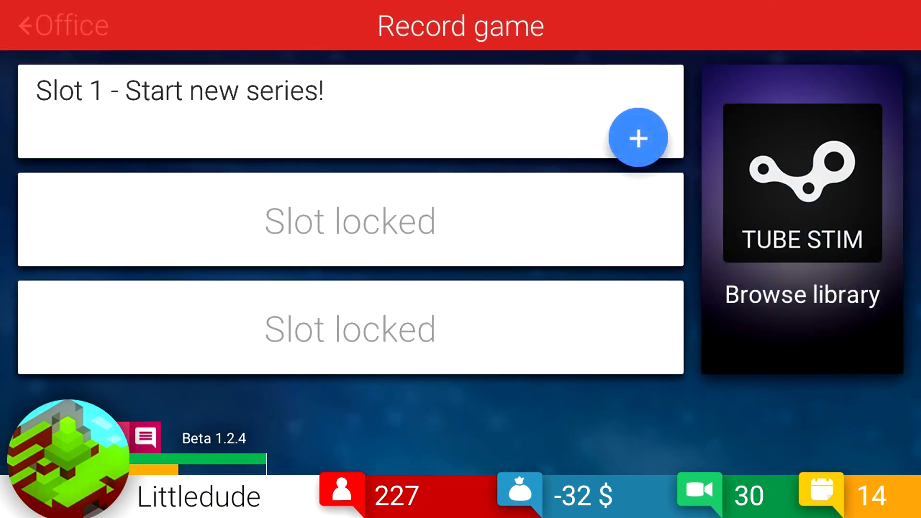
Open the game library and view the Morio and TubeTycoon game details.
{"action": "left_click", "coordinate": [800, 185]}
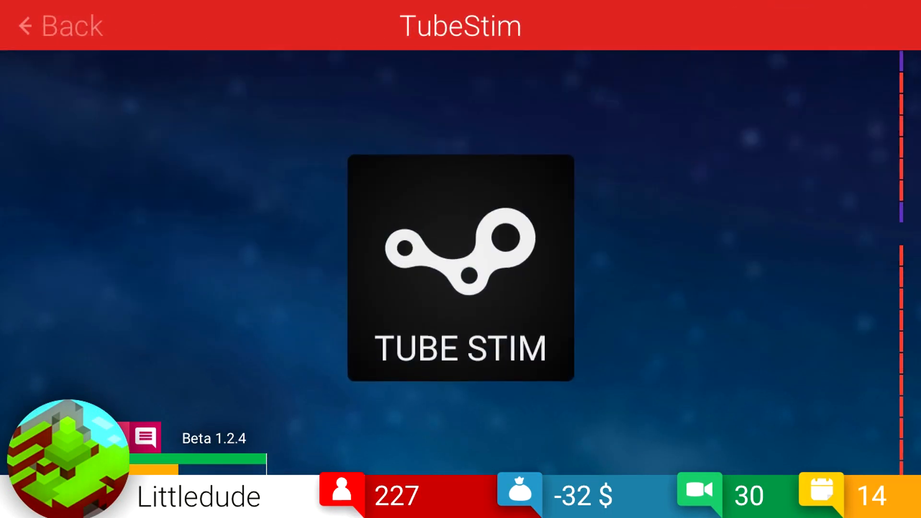
{"action": "left_click", "coordinate": [749, 168]}
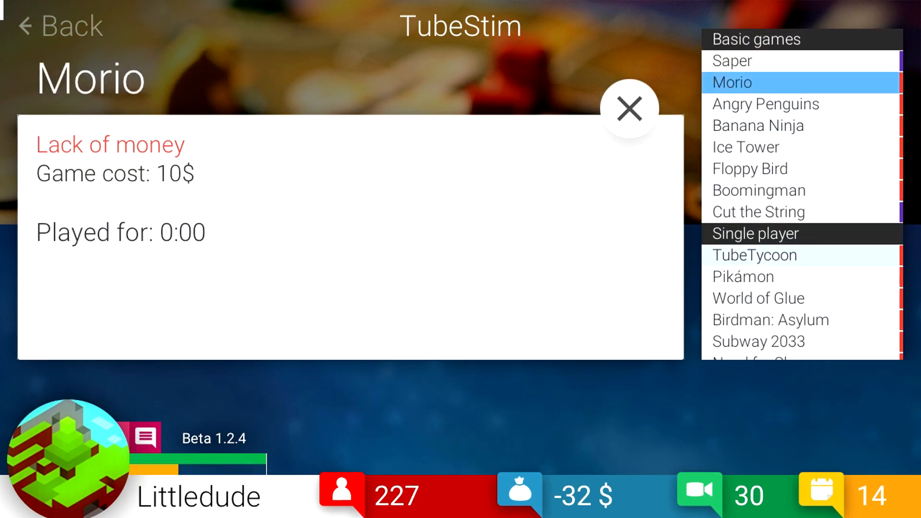
{"action": "left_click", "coordinate": [754, 255]}
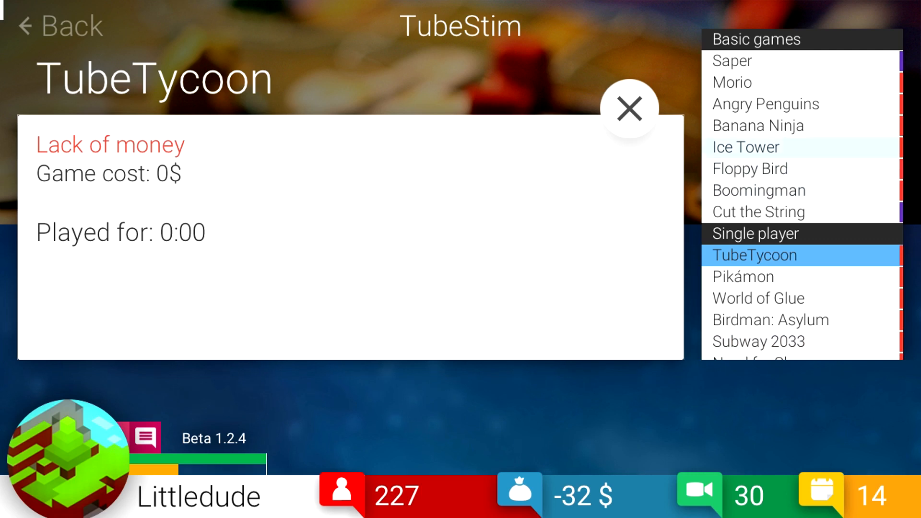
Compare costs of Morio, Ice Tower, Boomingman, Saper and Floppy Bird, then choose Cut the String.
{"action": "left_click", "coordinate": [732, 82]}
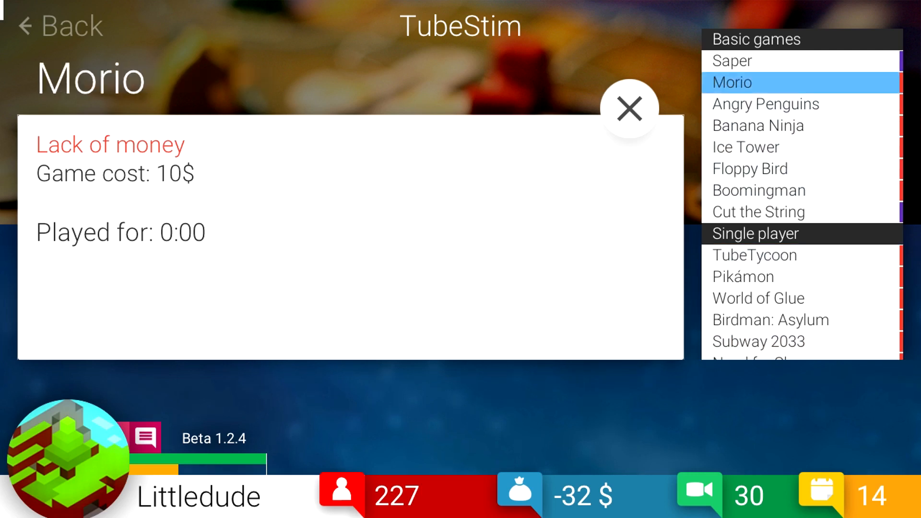
{"action": "left_click", "coordinate": [744, 147]}
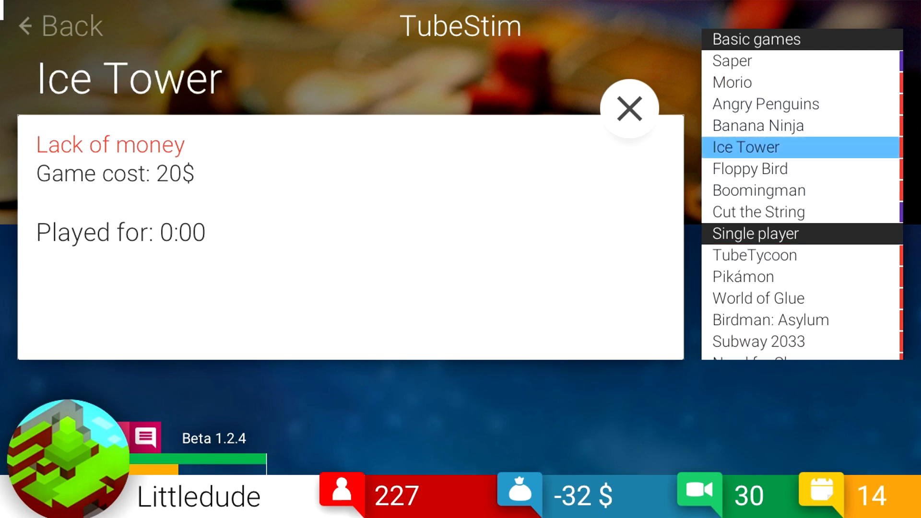
{"action": "left_click", "coordinate": [758, 190]}
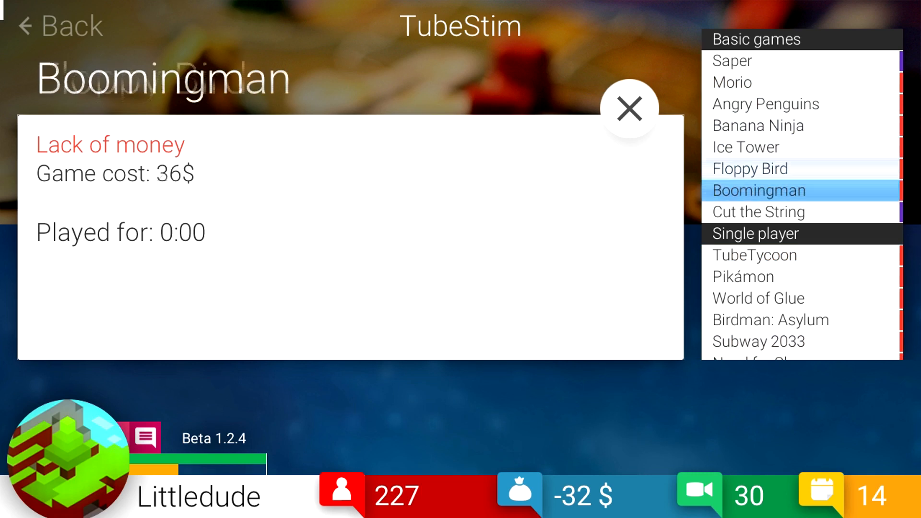
{"action": "left_click", "coordinate": [730, 61]}
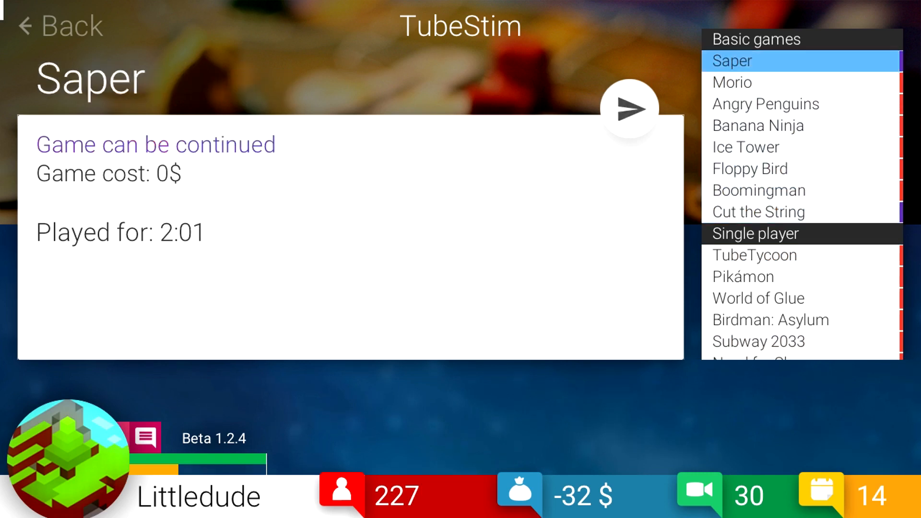
{"action": "left_click", "coordinate": [766, 125]}
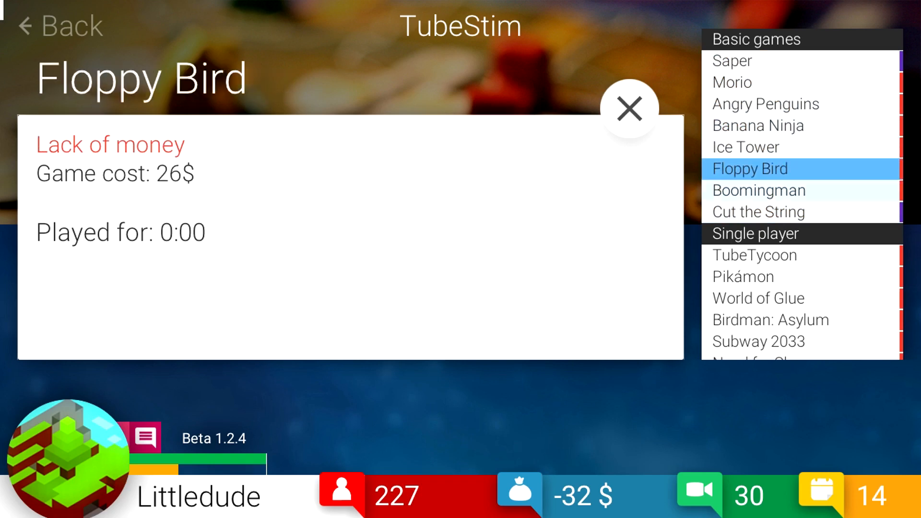
{"action": "left_click", "coordinate": [758, 212]}
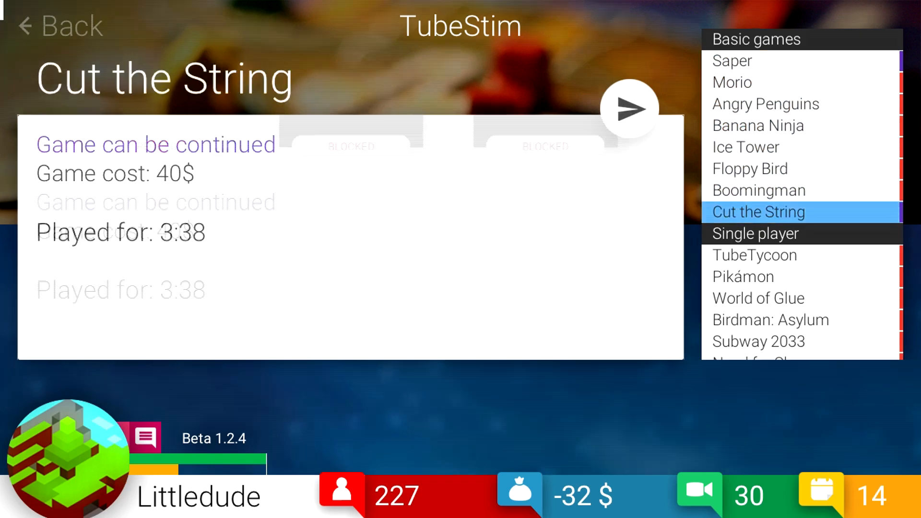
Record and publish Let's play Cut the String #16, then unlock Record movie in the Office.
{"action": "left_click", "coordinate": [629, 109]}
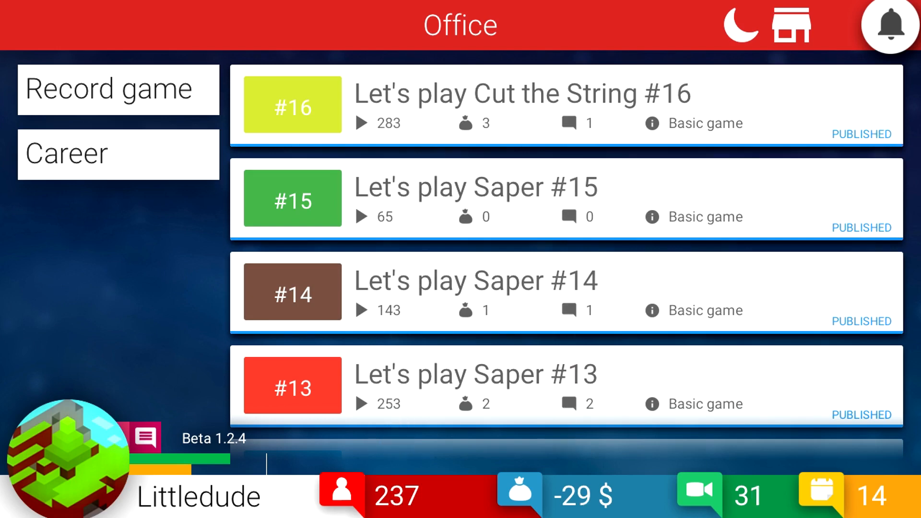
{"action": "left_click", "coordinate": [577, 123]}
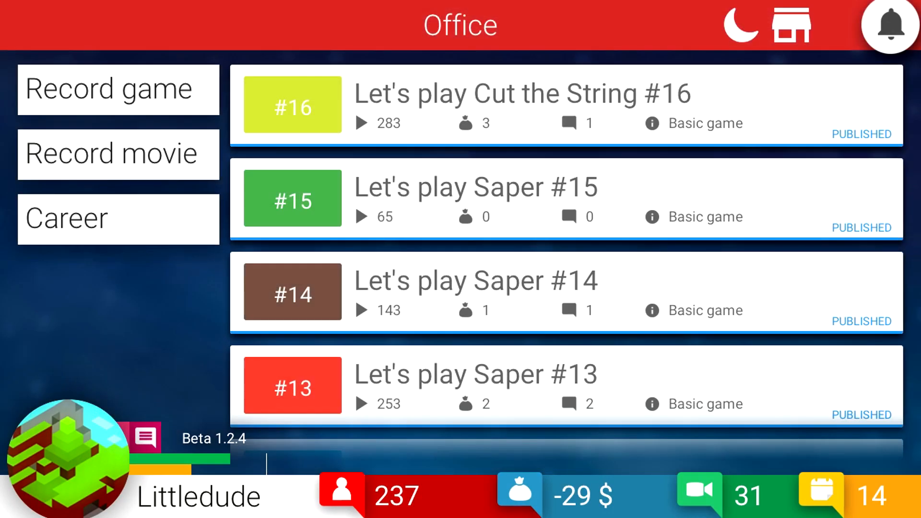
Record and publish the Simple Vlogs topic 'About respectable doggy'.
{"action": "left_click", "coordinate": [117, 154]}
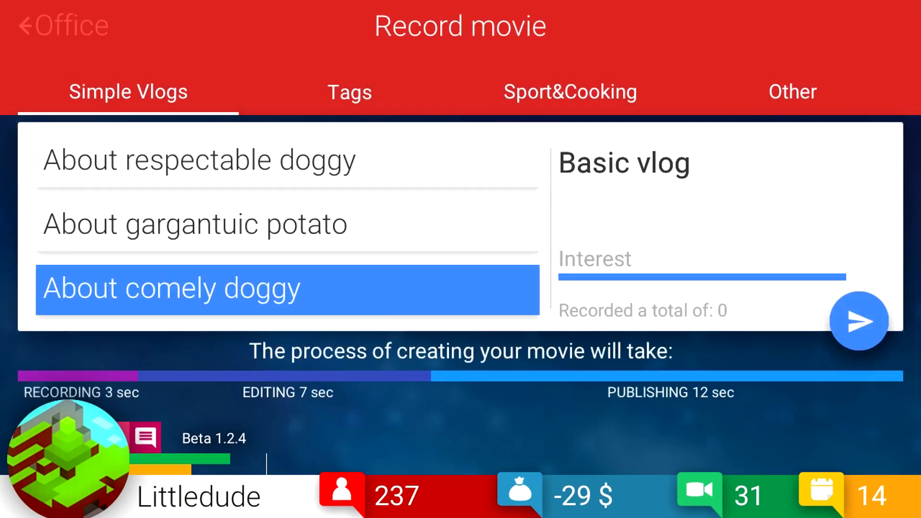
{"action": "left_click", "coordinate": [198, 159]}
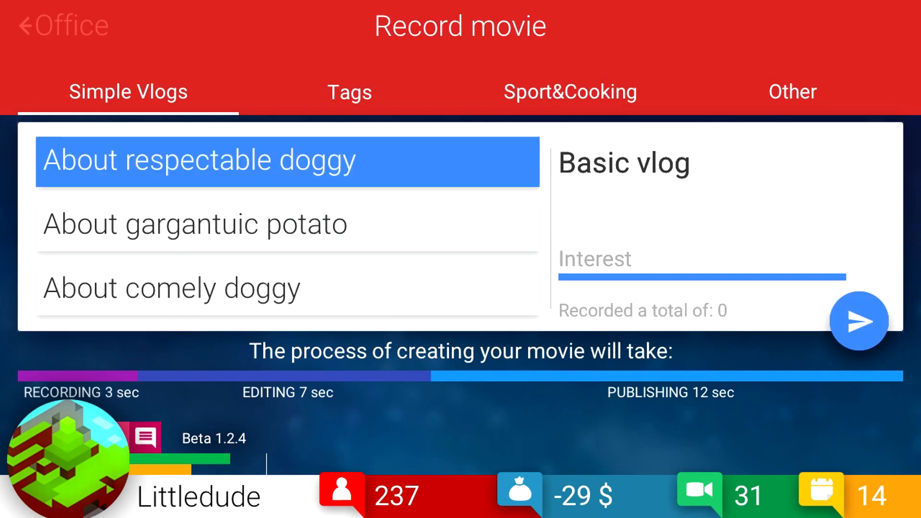
{"action": "left_click", "coordinate": [858, 321]}
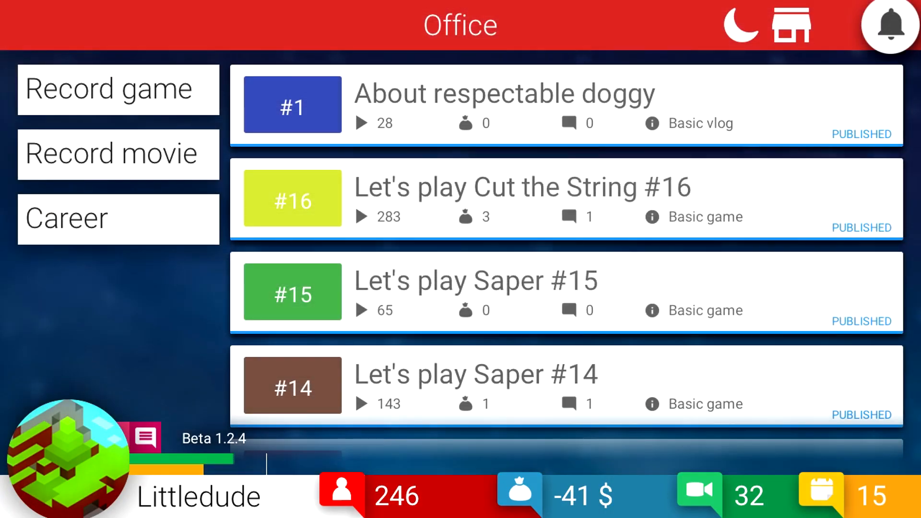
Record the 'About unpredictable cookies' vlog, publishing it alongside Cut the String #17.
{"action": "left_click", "coordinate": [118, 153]}
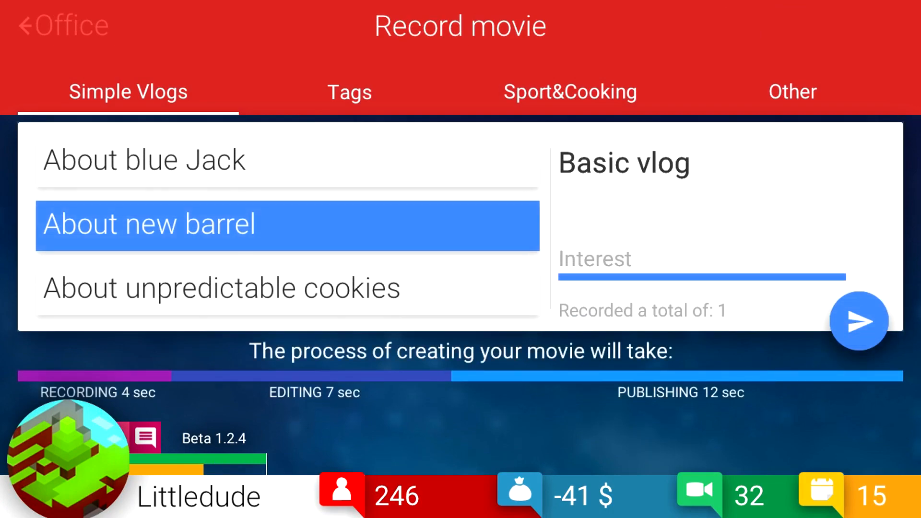
{"action": "left_click", "coordinate": [222, 287]}
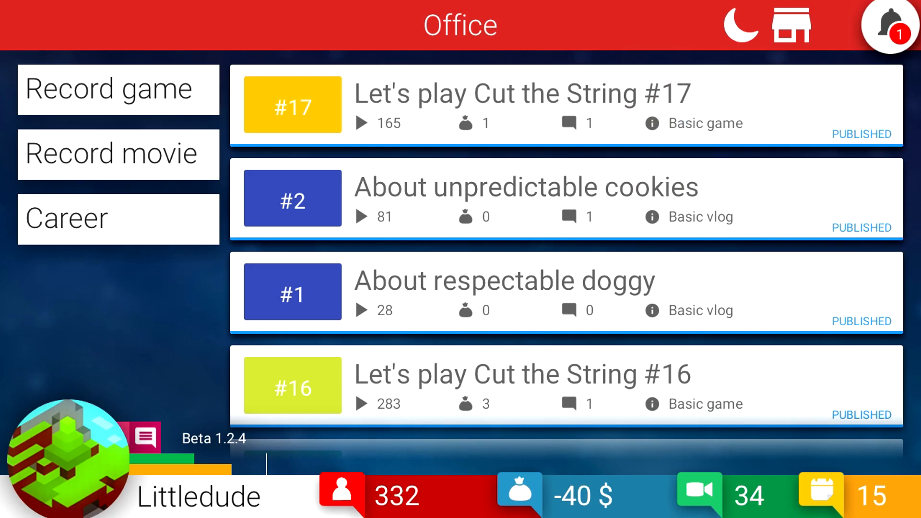
Publish Let's play Cut the String #18 and view the best comments on episode #17.
{"action": "left_click", "coordinate": [117, 89]}
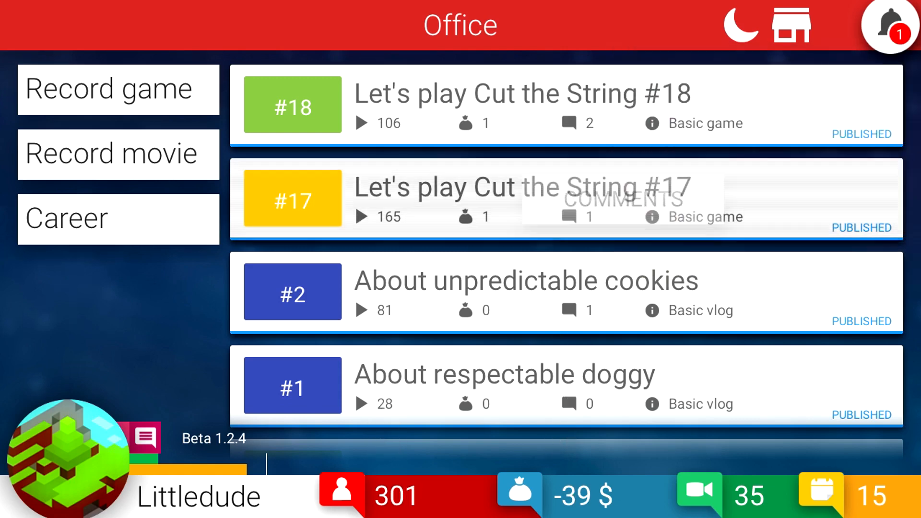
{"action": "left_click", "coordinate": [889, 25]}
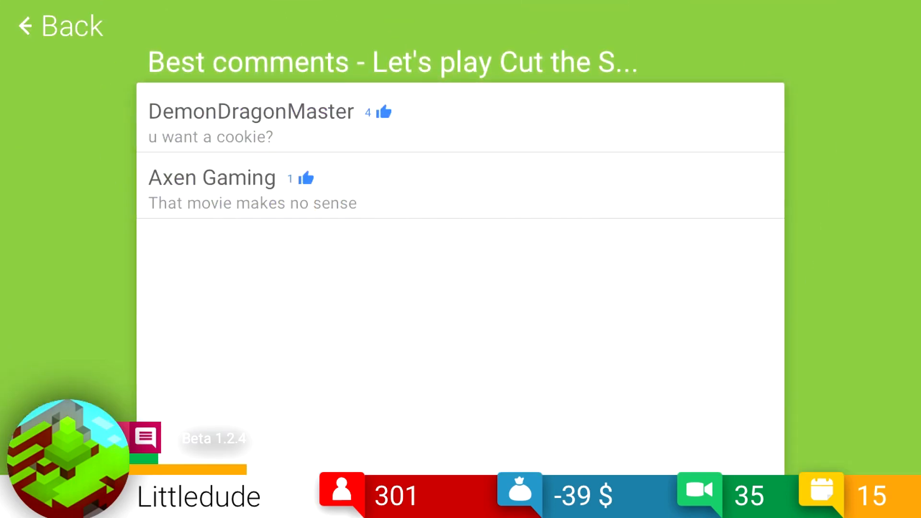
Leave the comments, dismiss the COMMENTS popup, and end day 15.
{"action": "left_click", "coordinate": [59, 26]}
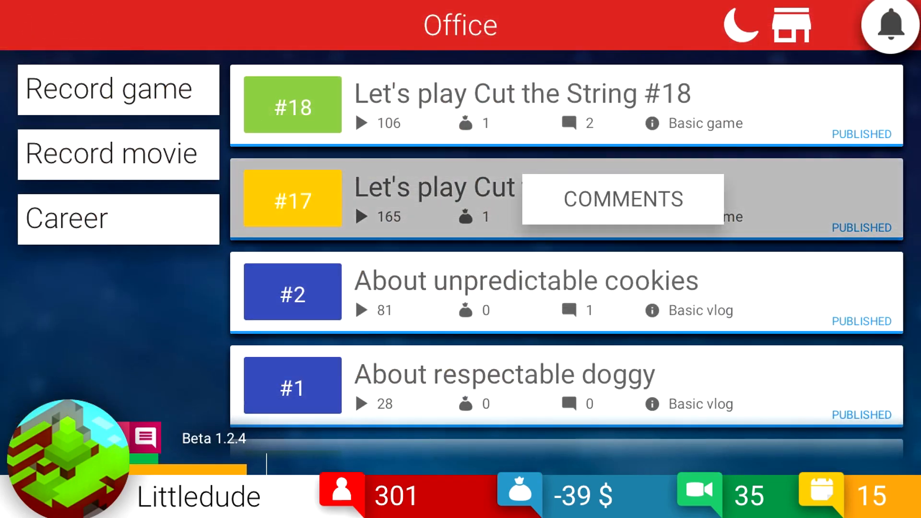
{"action": "left_click", "coordinate": [622, 199]}
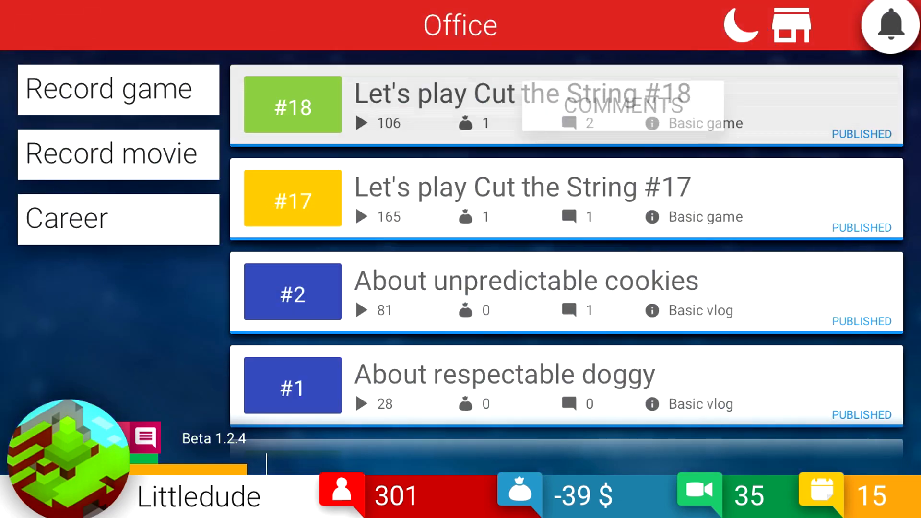
{"action": "left_click", "coordinate": [741, 25]}
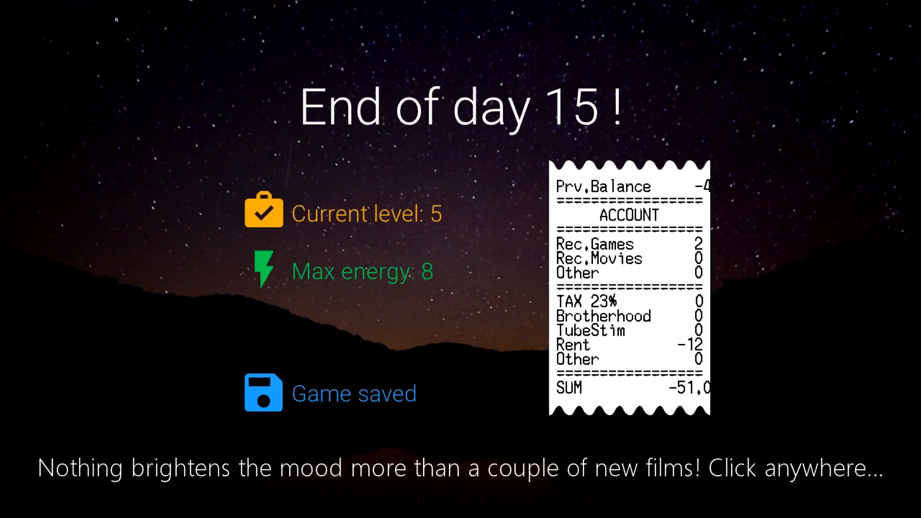